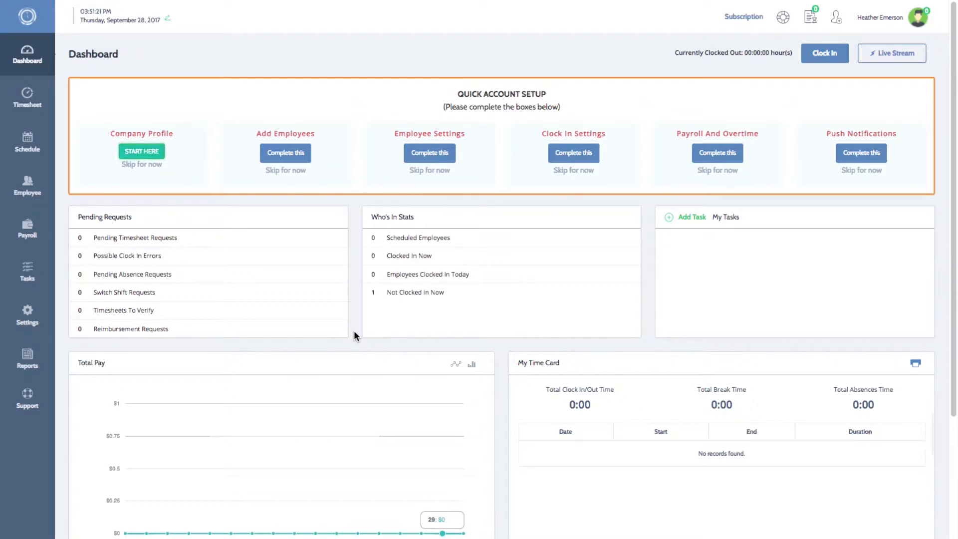
Step: Reach the CHAT NOW bar at the dashboard's bottom right and open the LiveChat welcome form
scroll("down", 3)
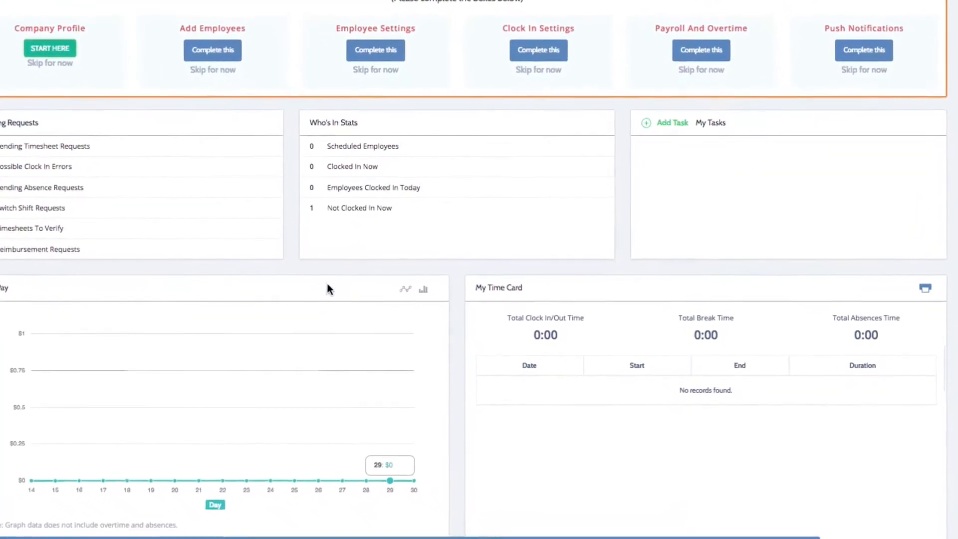
scroll("down", 3)
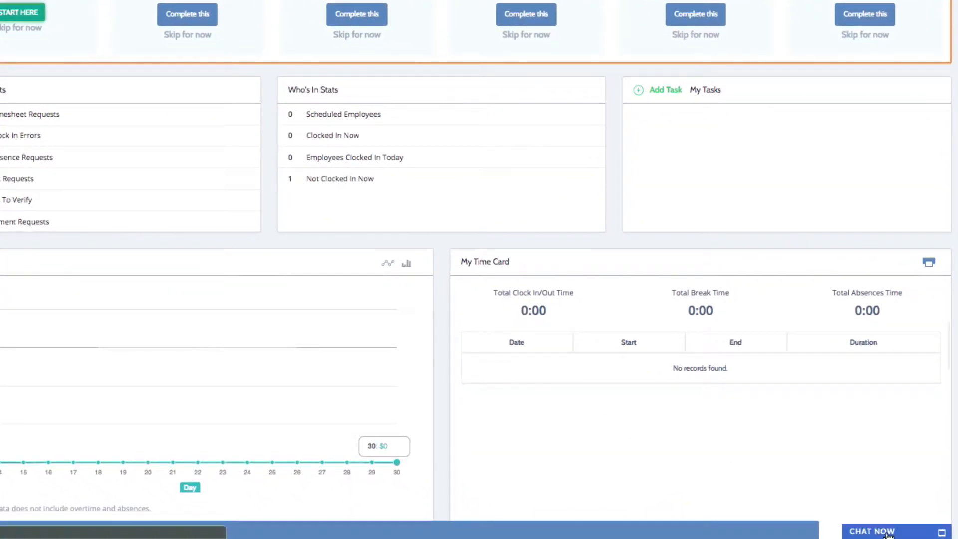
left_click(870, 530)
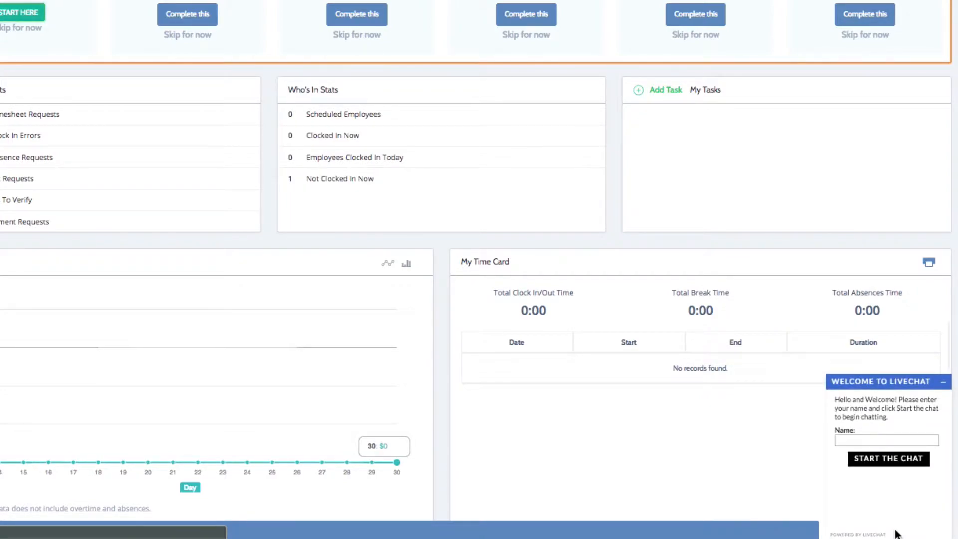
left_click(886, 439)
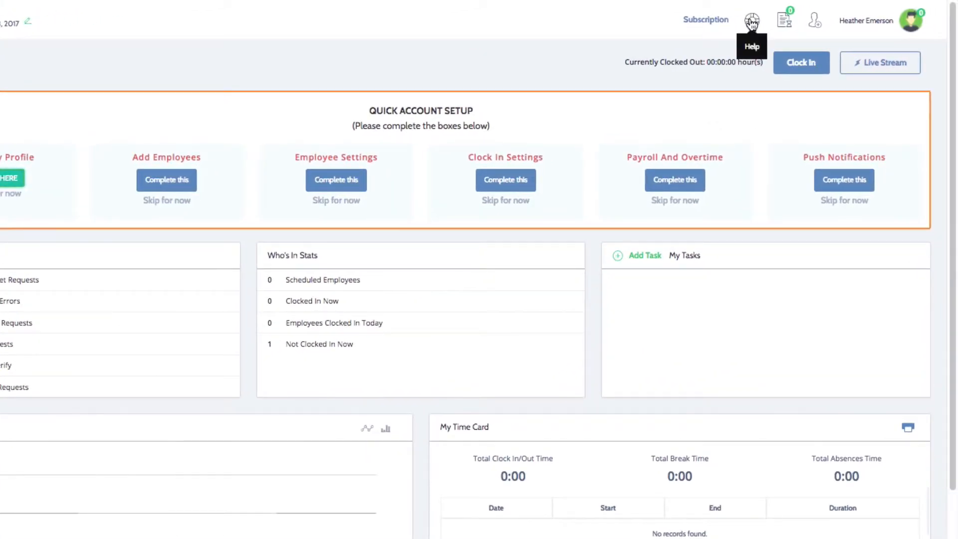
left_click(814, 20)
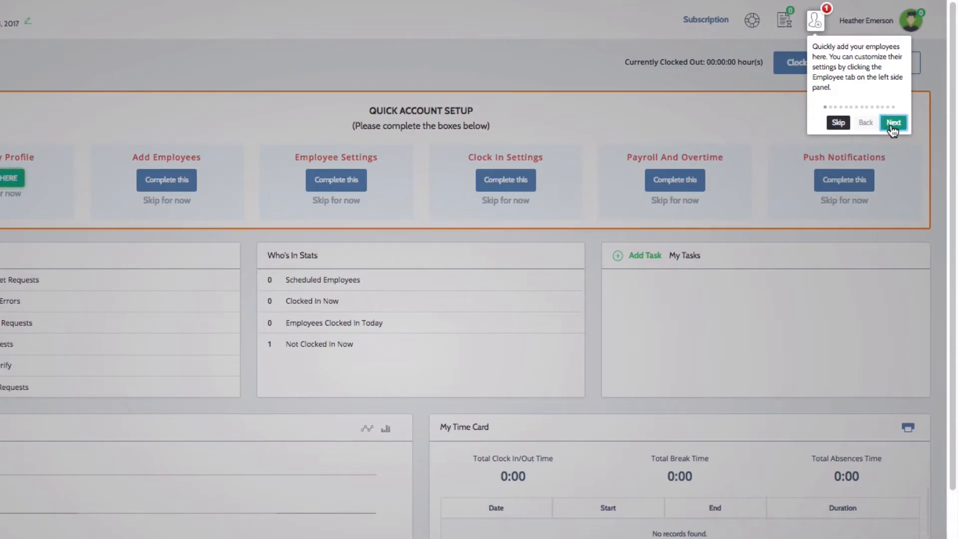
left_click(895, 123)
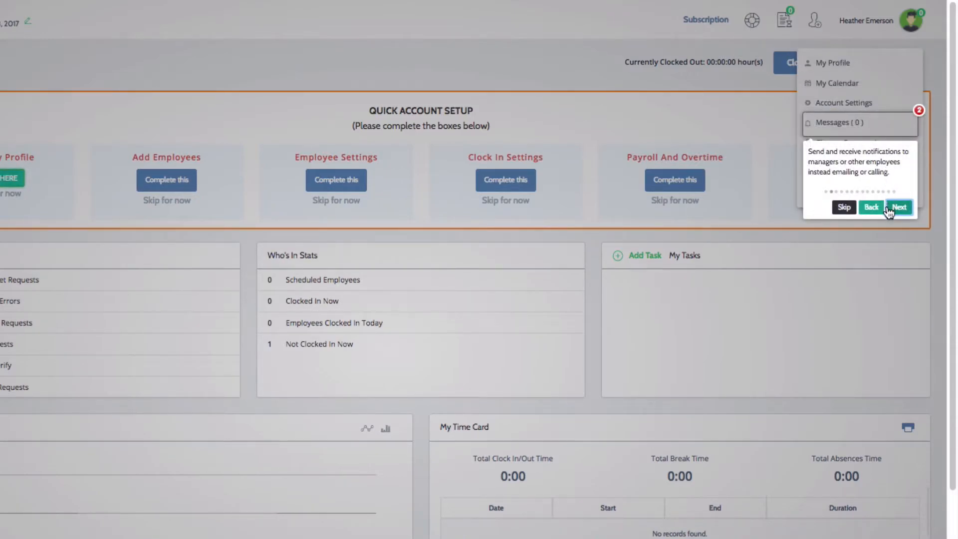
left_click(898, 206)
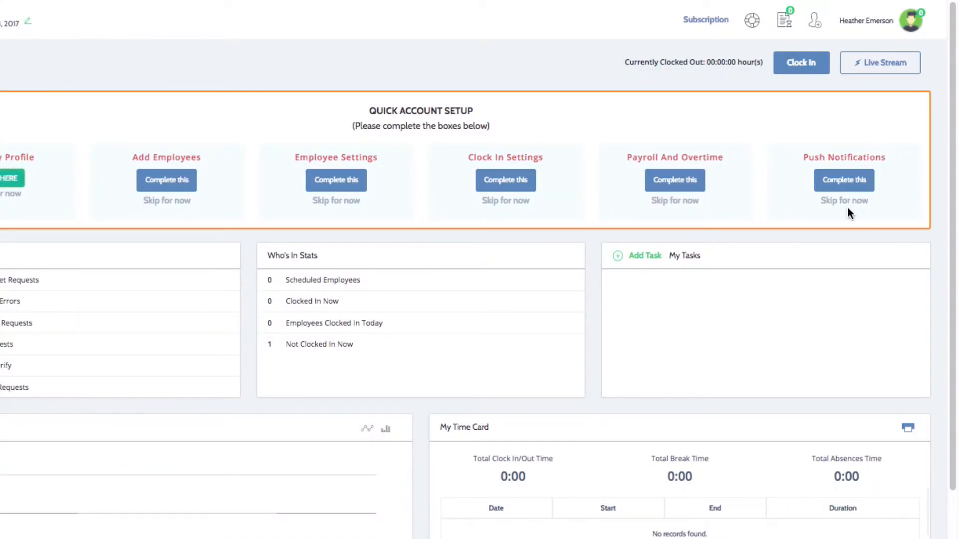
mouse_move(707, 242)
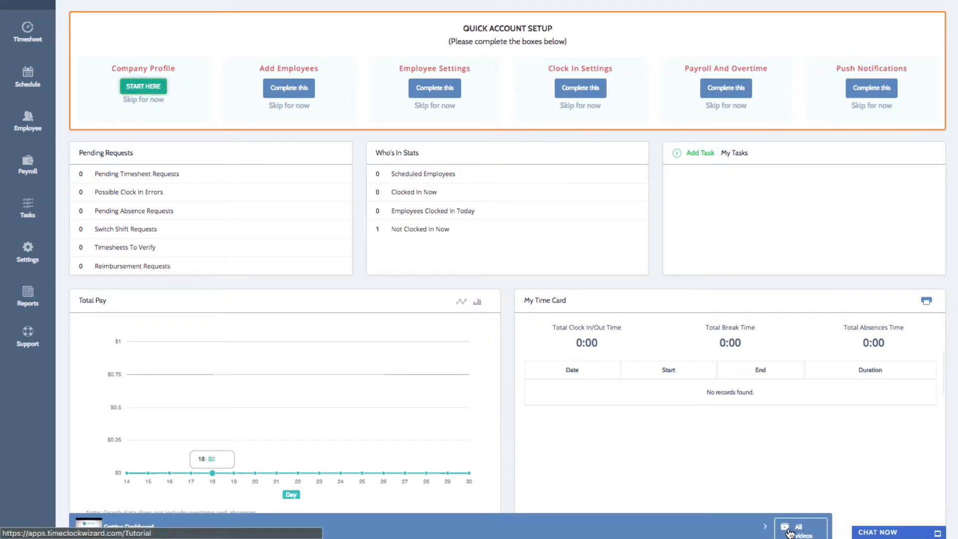
Step: Follow 'All videos' on the tutorial bar to reach the Support page's manager tutorials
left_click(798, 533)
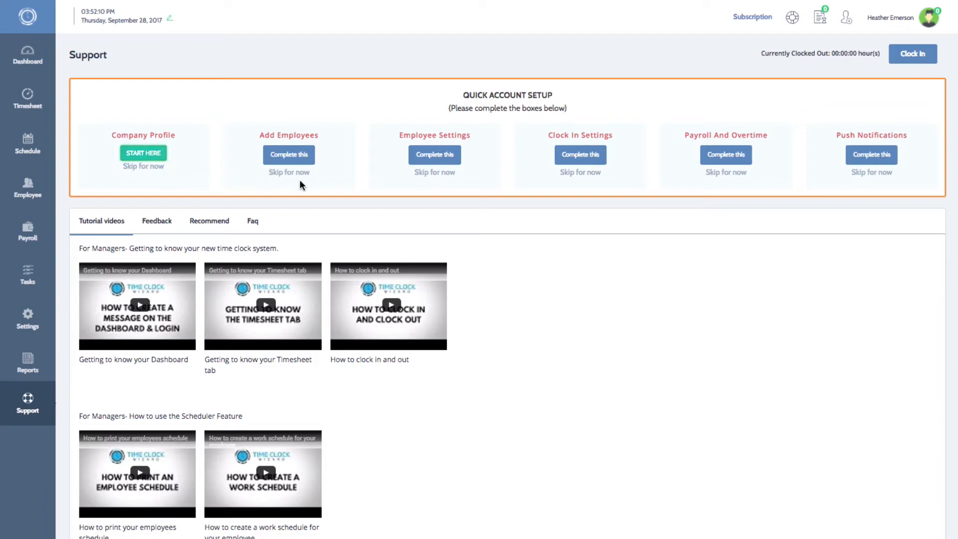
mouse_move(865, 205)
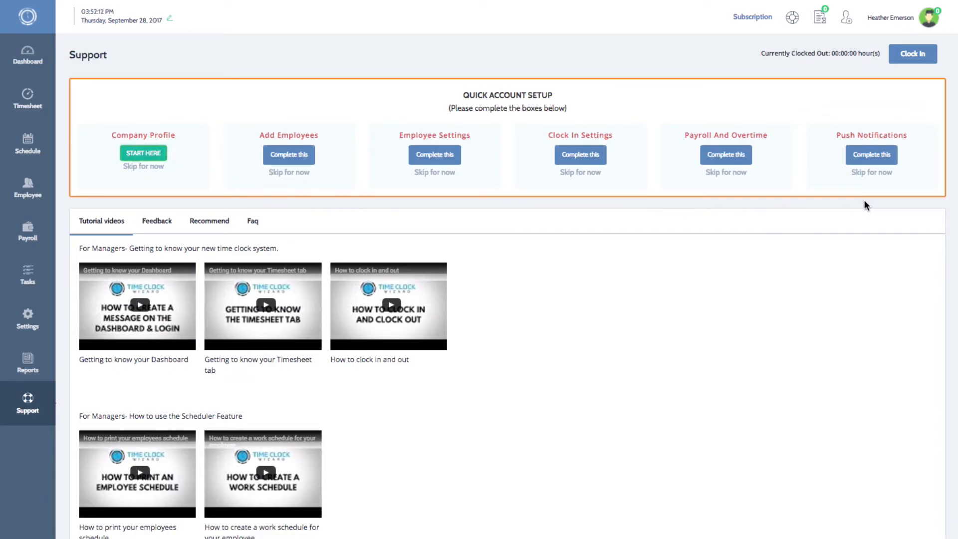
mouse_move(871, 202)
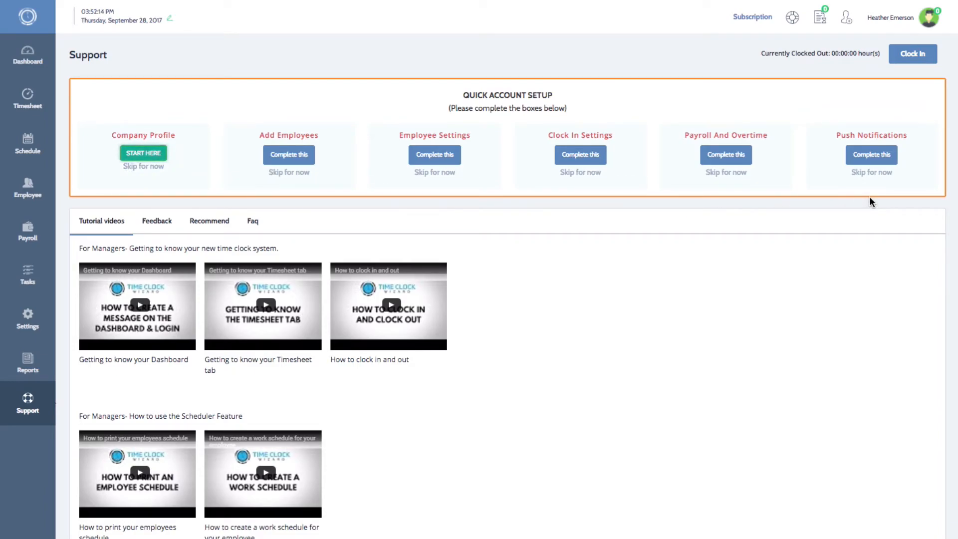
mouse_move(816, 222)
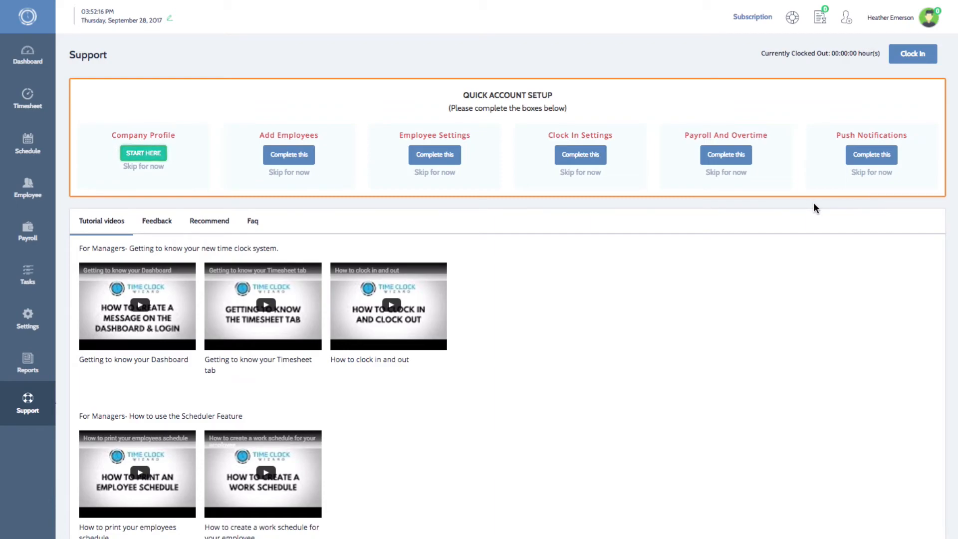
scroll("down", 3)
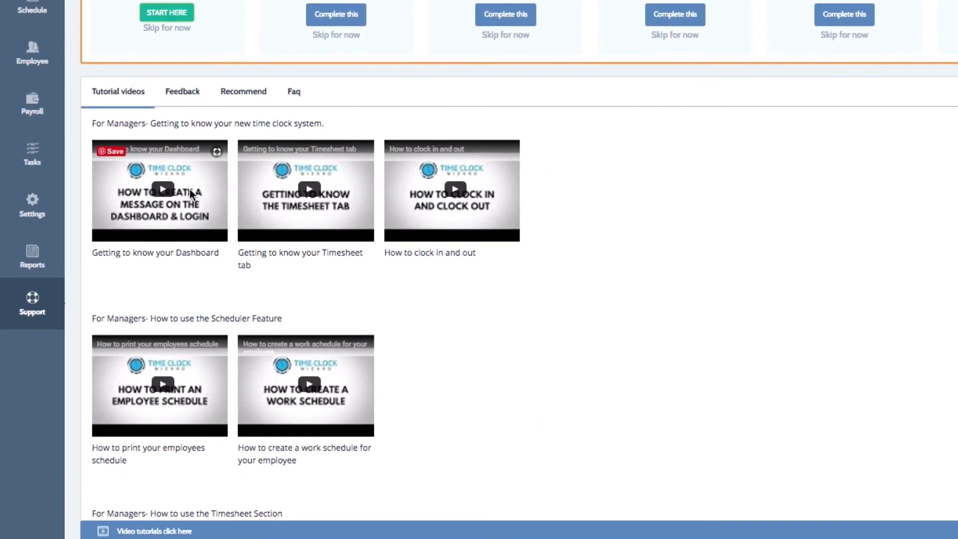
mouse_move(175, 209)
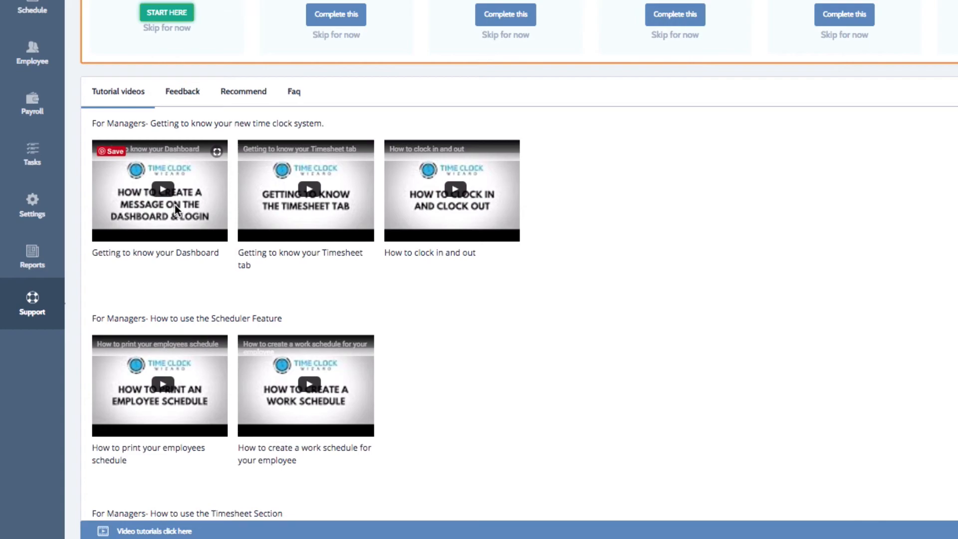